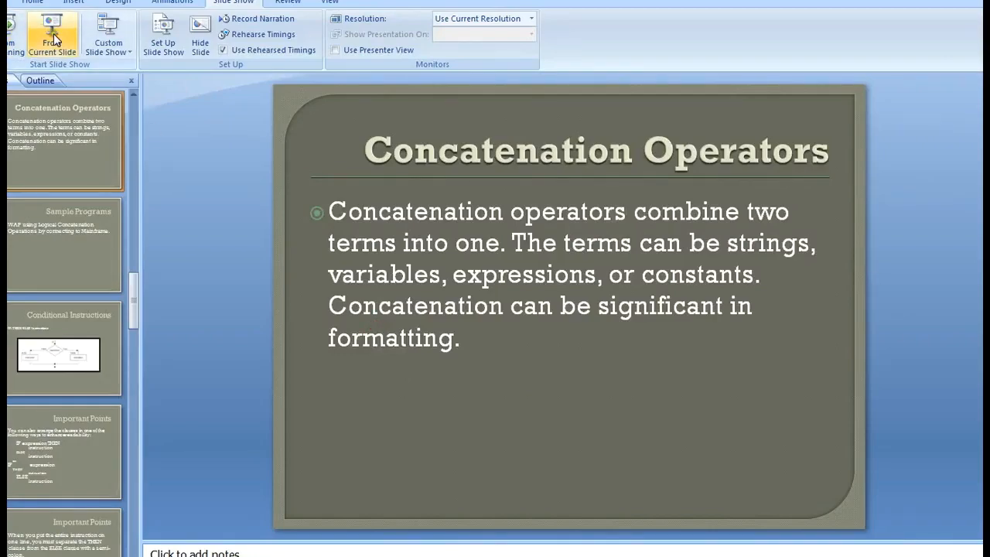
Start the slide show from the current Concatenation Operators slide
{"action": "left_click", "coordinate": [52, 35]}
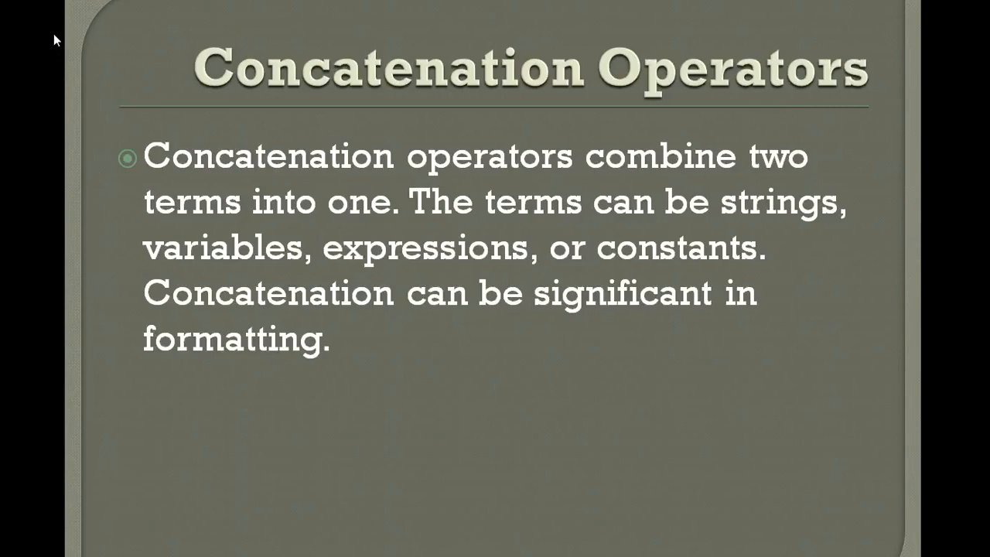
{"action": "mouse_move", "coordinate": [171, 172]}
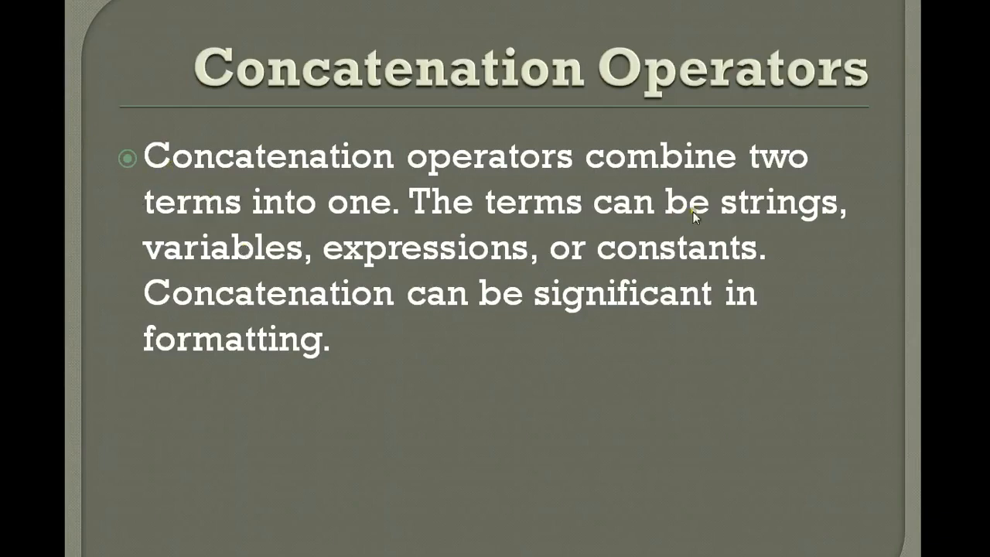
{"action": "mouse_move", "coordinate": [31, 209]}
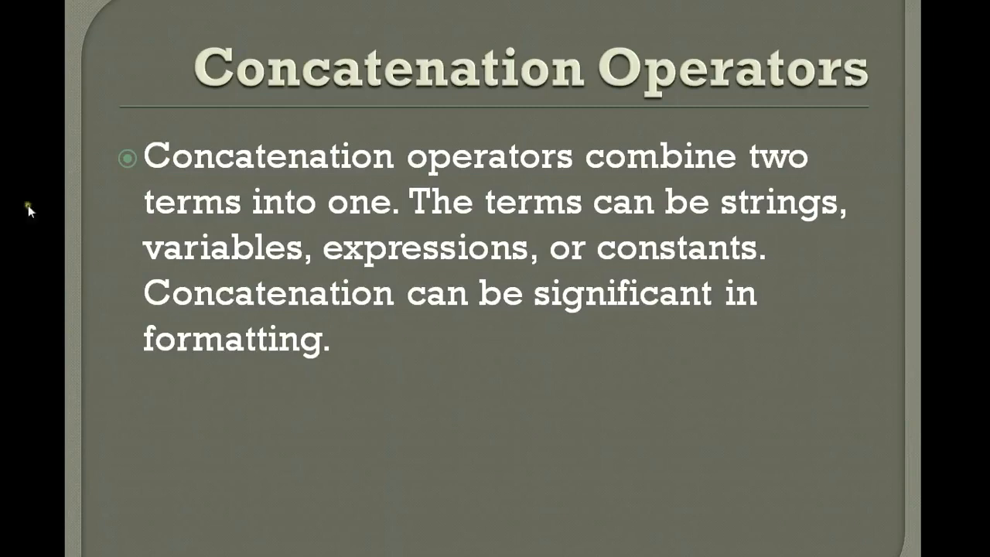
{"action": "mouse_move", "coordinate": [723, 255]}
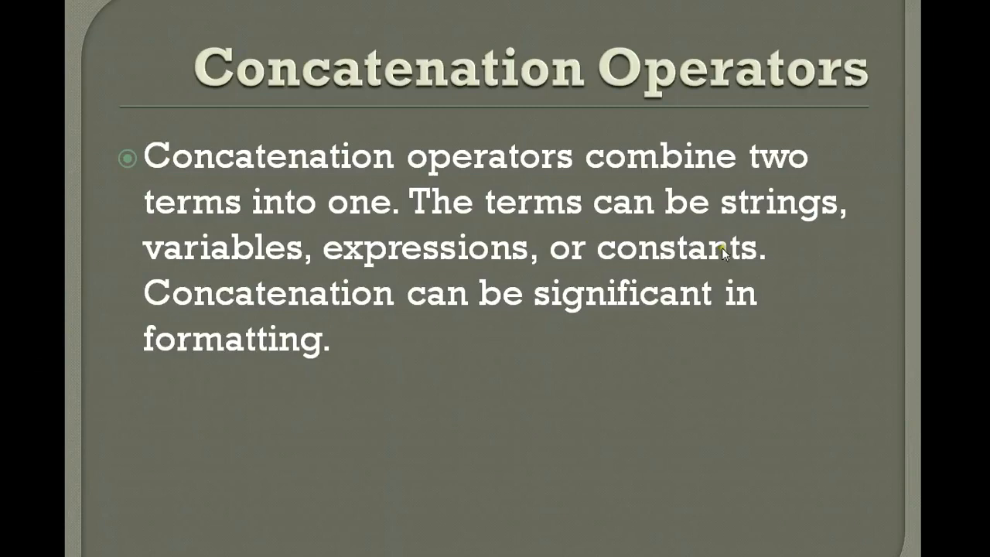
{"action": "mouse_move", "coordinate": [332, 276]}
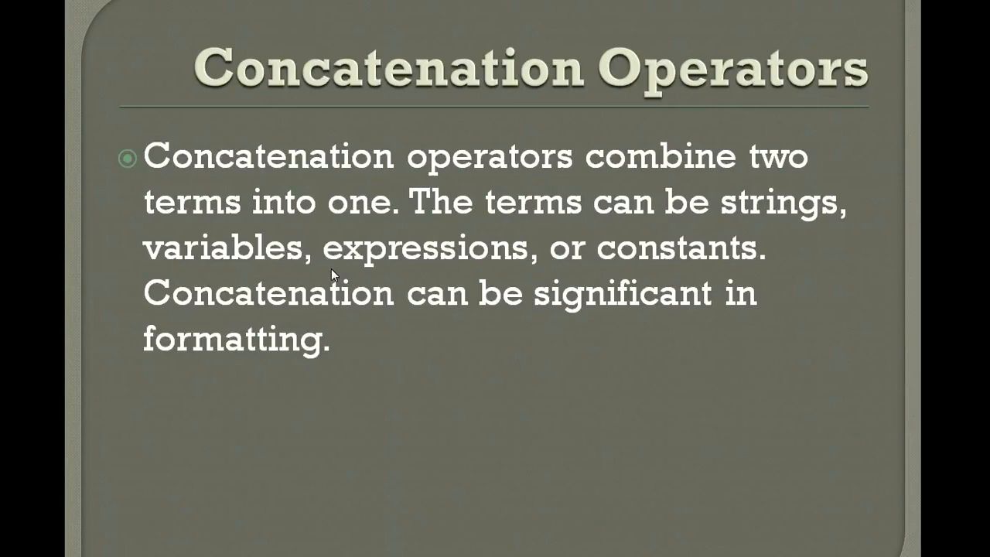
{"action": "mouse_move", "coordinate": [565, 368]}
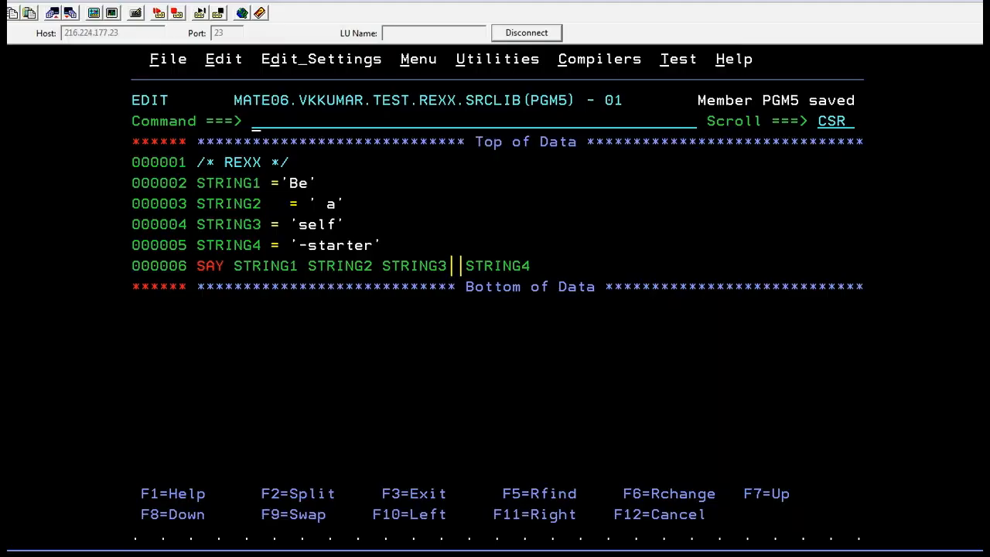
Show the COLS column ruler above PGM5's code and return the view to column one
{"action": "type", "text": "COLS"}
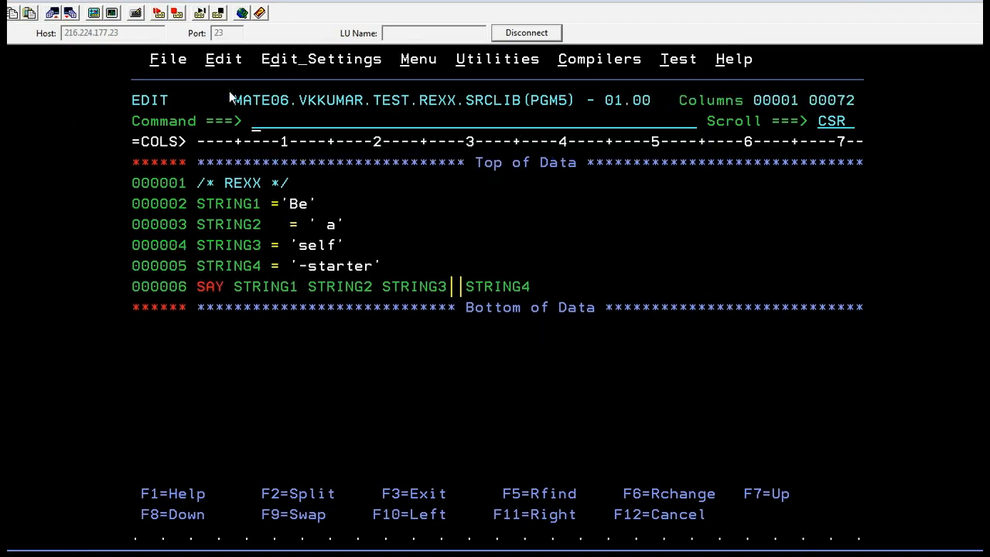
{"action": "mouse_move", "coordinate": [357, 194]}
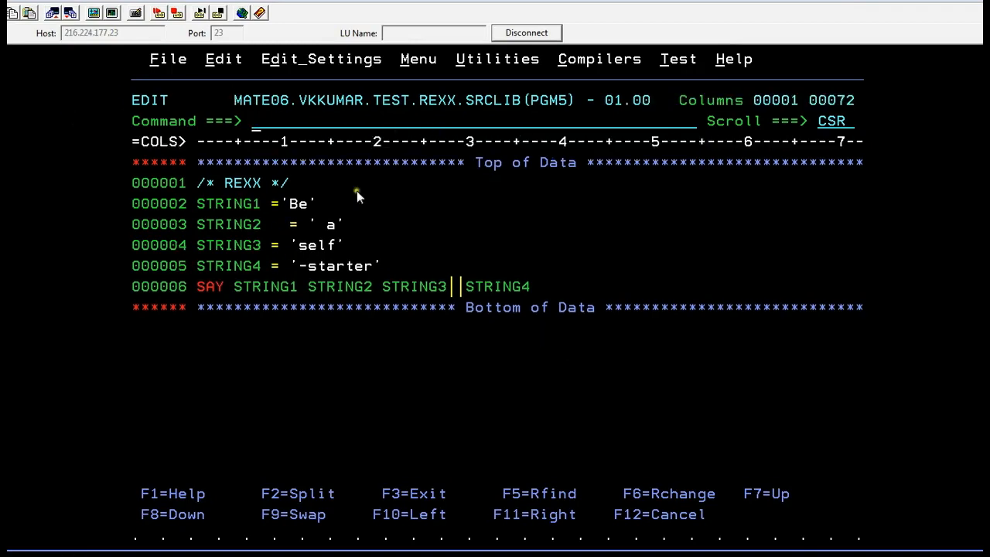
{"action": "mouse_move", "coordinate": [509, 216]}
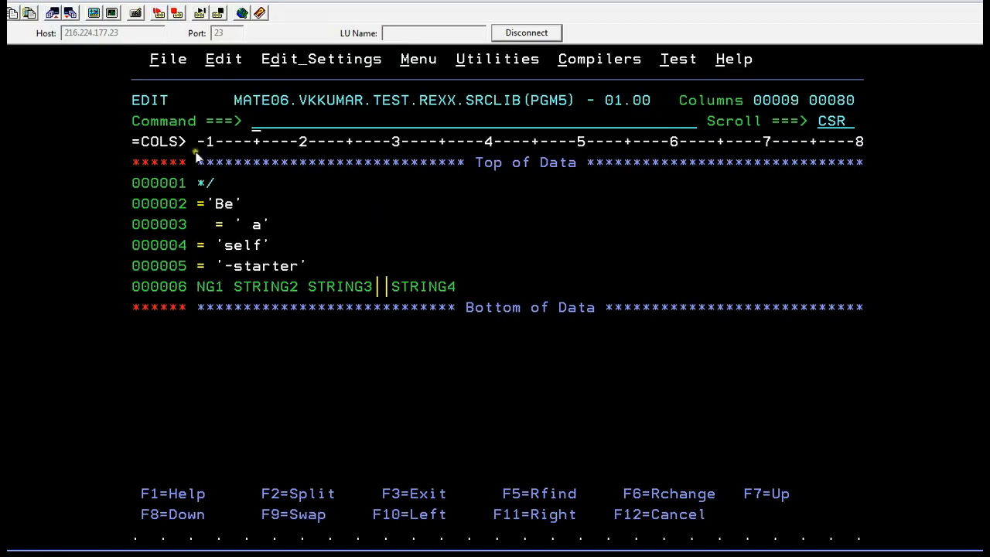
{"action": "mouse_move", "coordinate": [866, 193]}
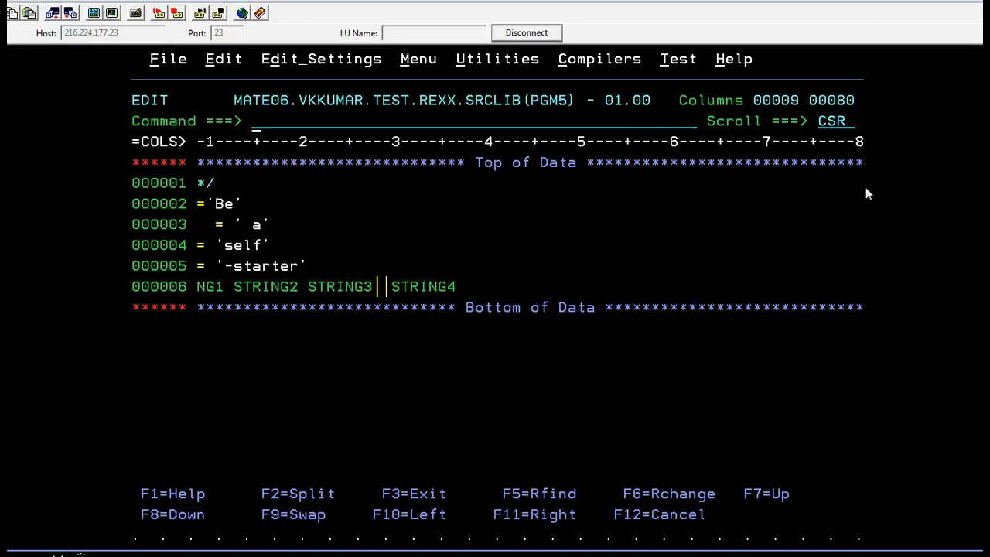
{"action": "key", "text": "F10"}
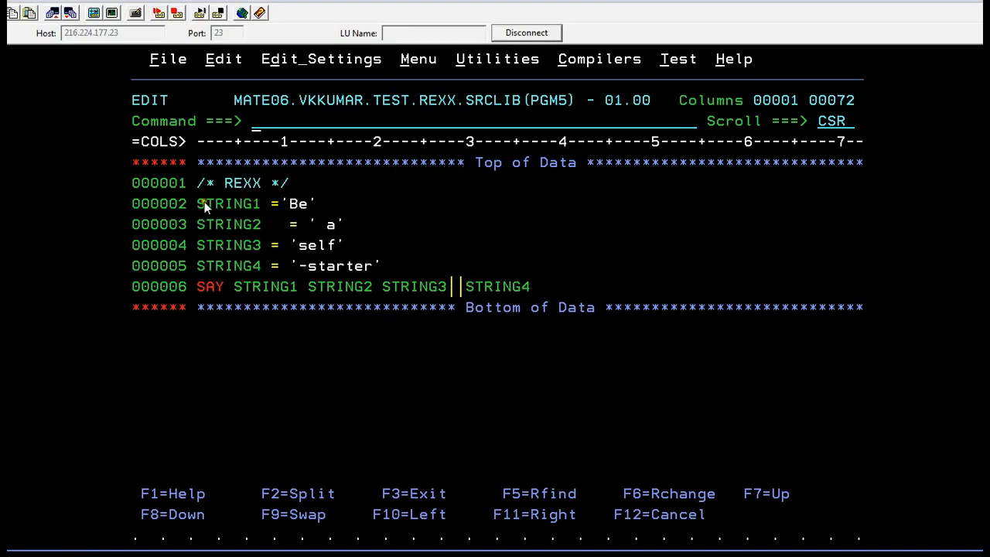
{"action": "mouse_move", "coordinate": [329, 189]}
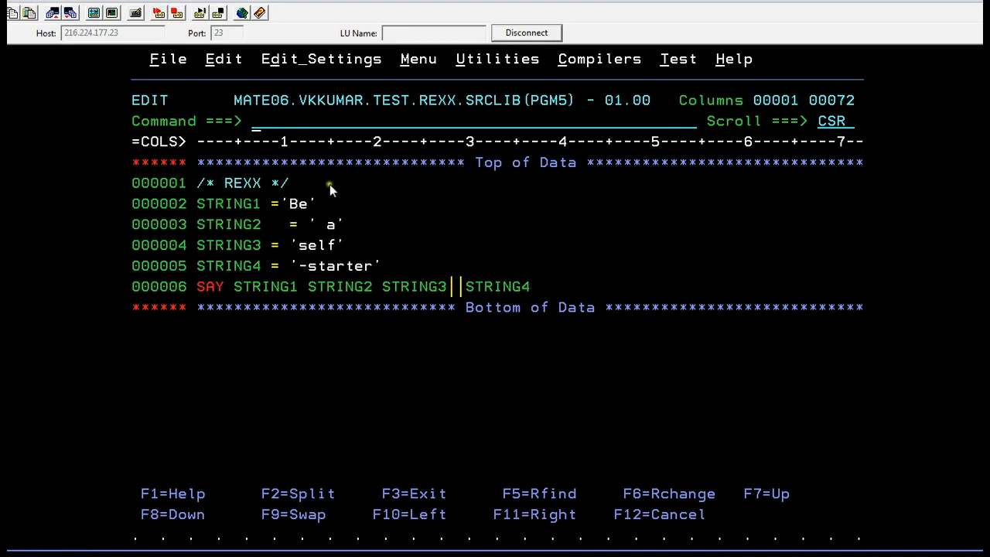
{"action": "mouse_move", "coordinate": [270, 192]}
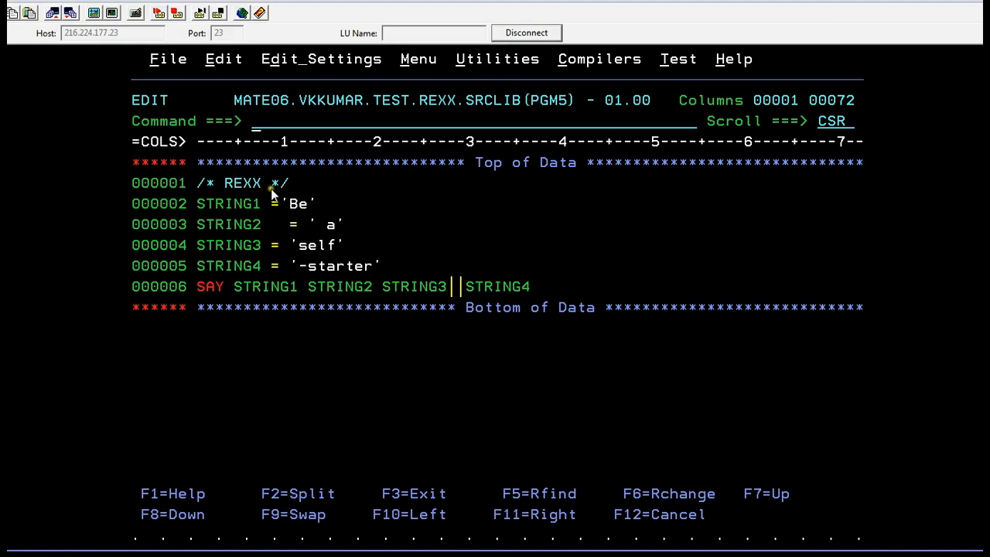
{"action": "mouse_move", "coordinate": [243, 224]}
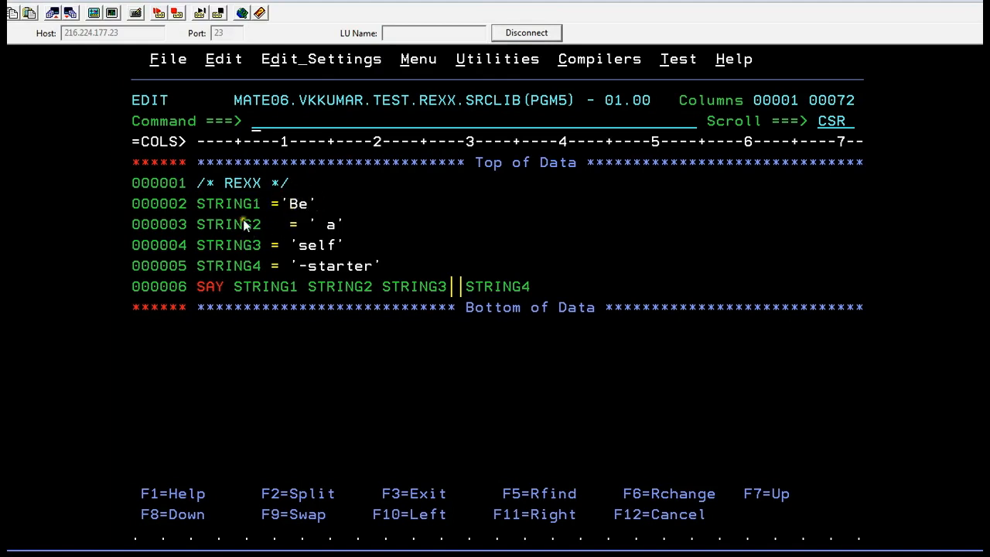
{"action": "mouse_move", "coordinate": [249, 224]}
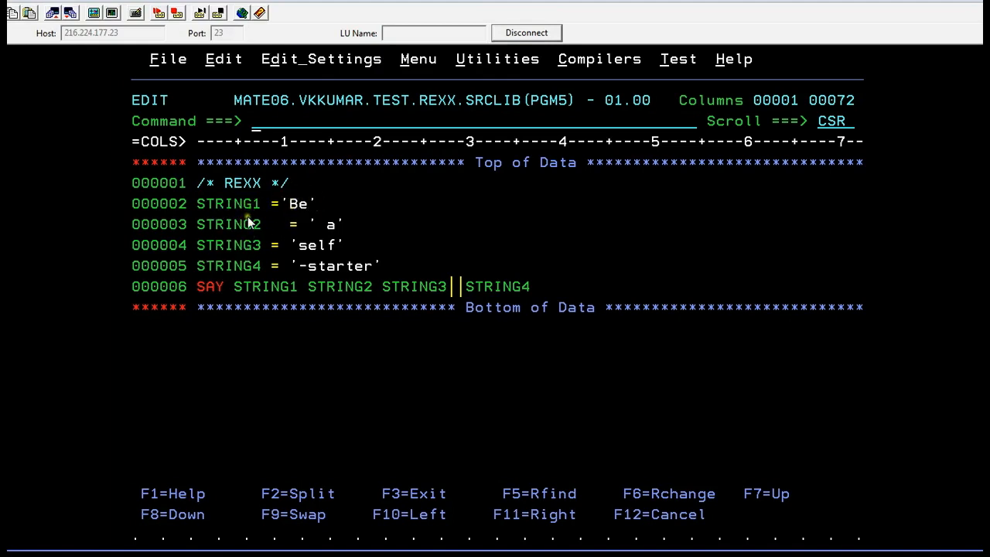
{"action": "mouse_move", "coordinate": [260, 225]}
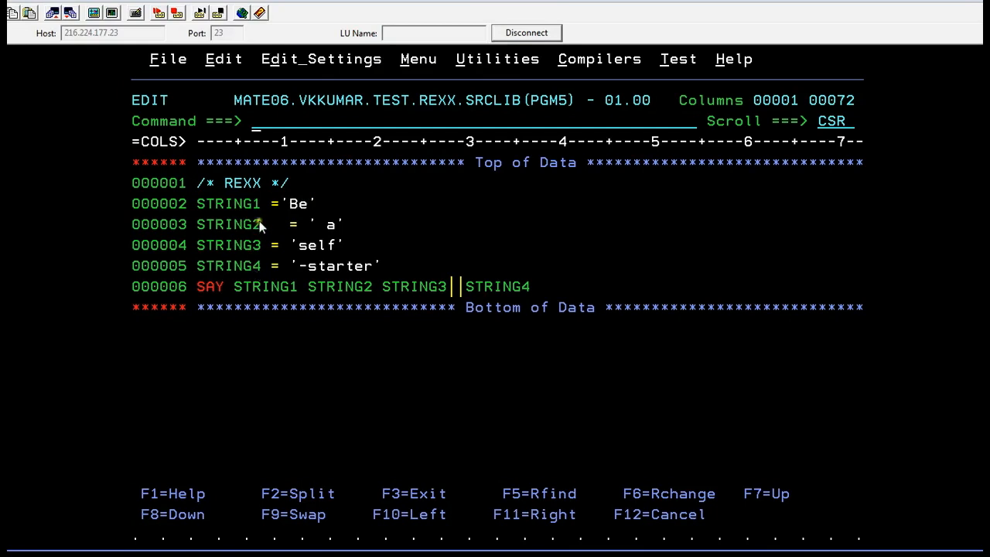
{"action": "mouse_move", "coordinate": [271, 203]}
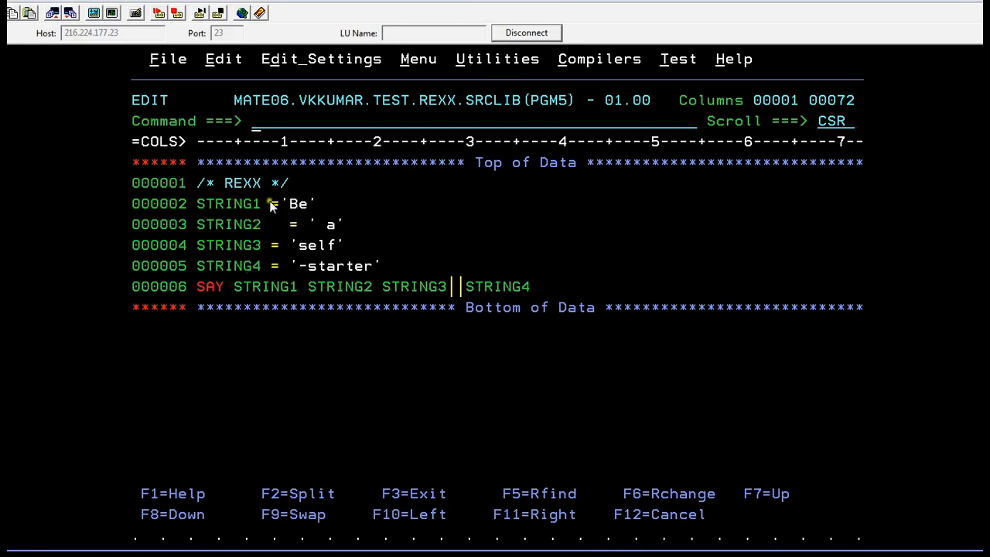
{"action": "mouse_move", "coordinate": [319, 229]}
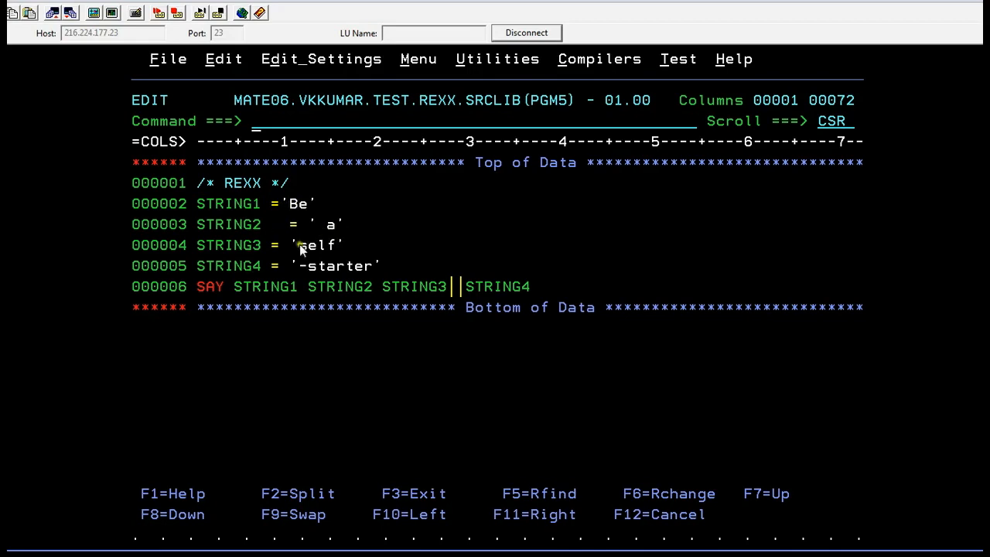
{"action": "mouse_move", "coordinate": [537, 245]}
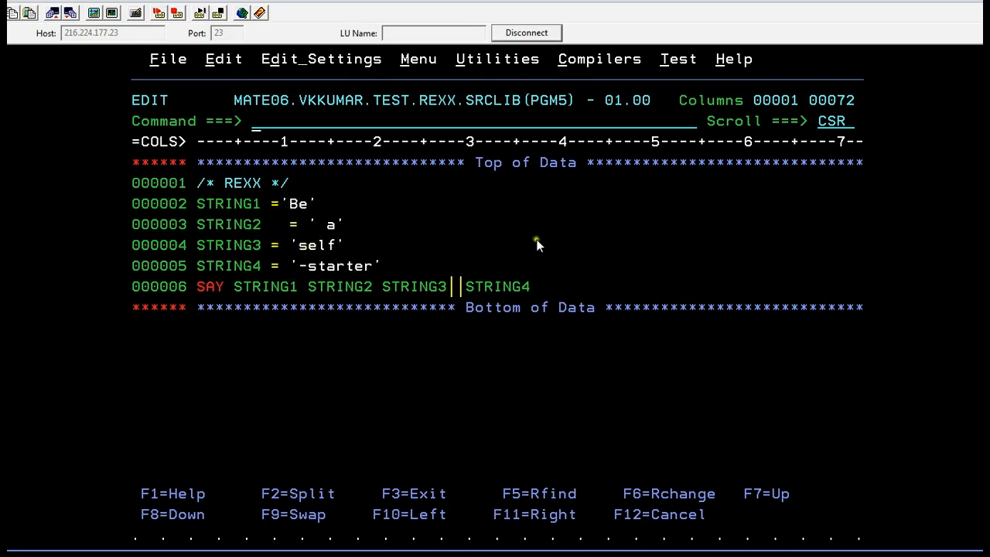
{"action": "mouse_move", "coordinate": [246, 297]}
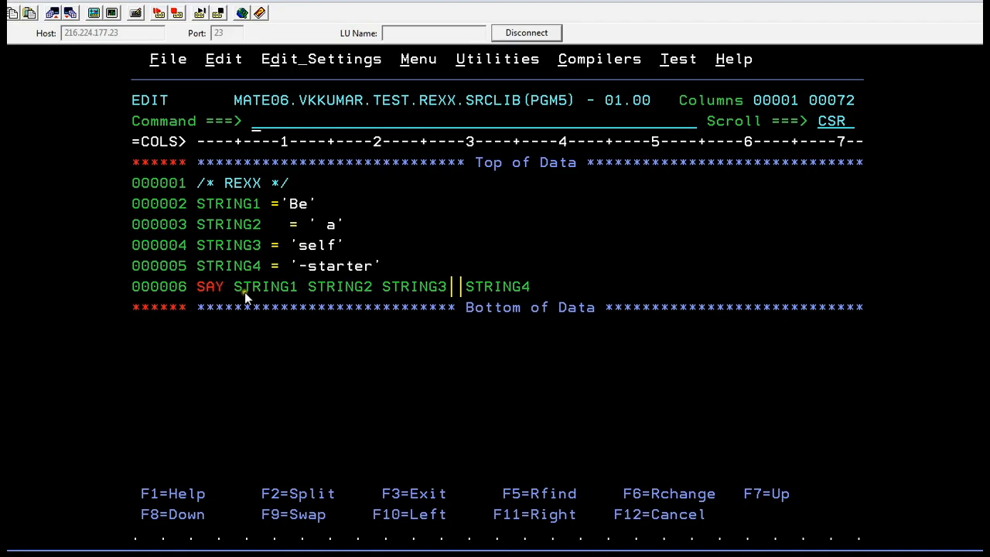
{"action": "mouse_move", "coordinate": [364, 272]}
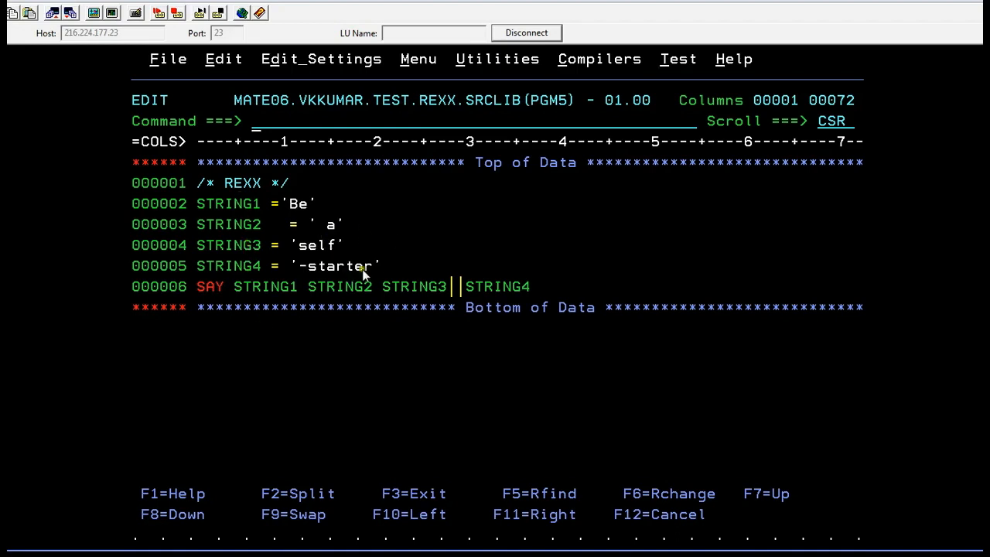
{"action": "mouse_move", "coordinate": [311, 270]}
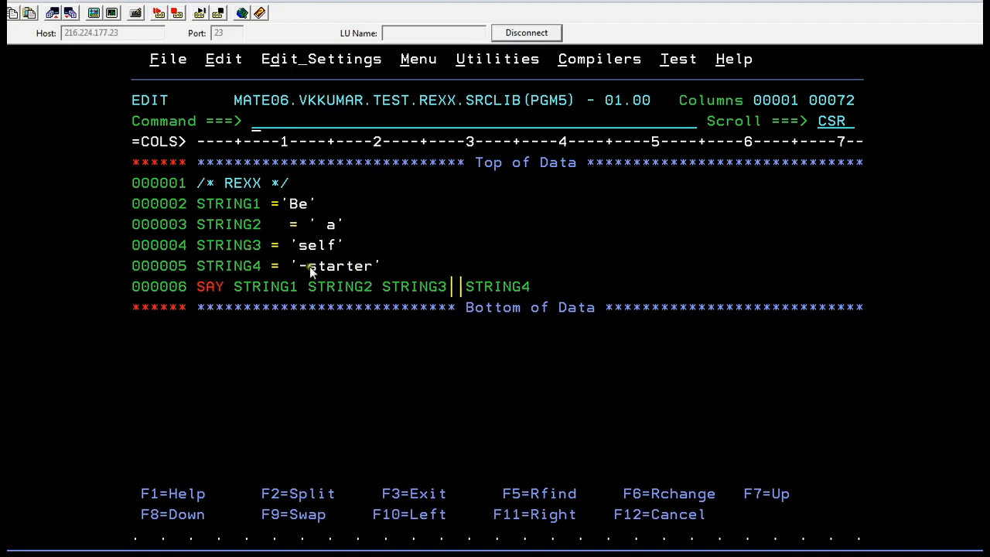
{"action": "mouse_move", "coordinate": [391, 263]}
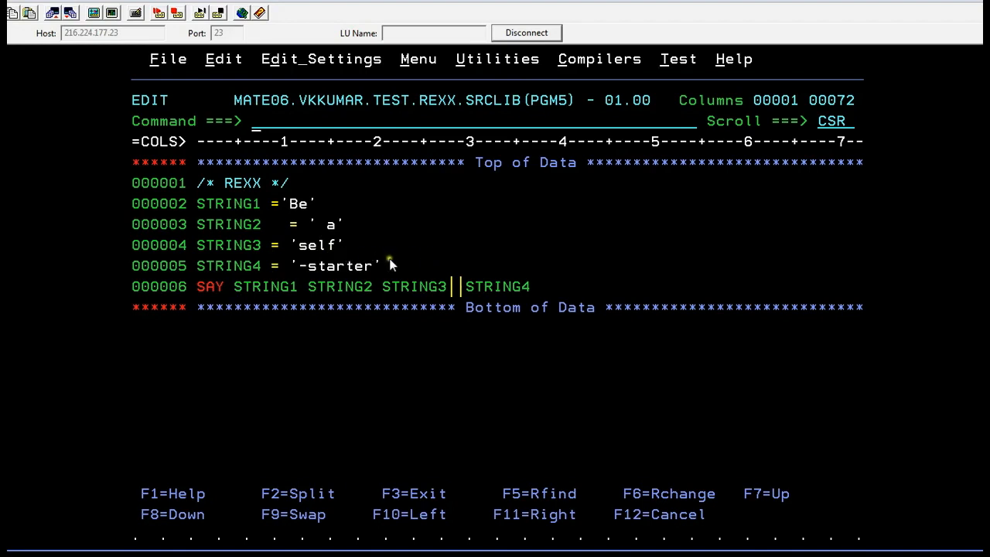
{"action": "mouse_move", "coordinate": [321, 259]}
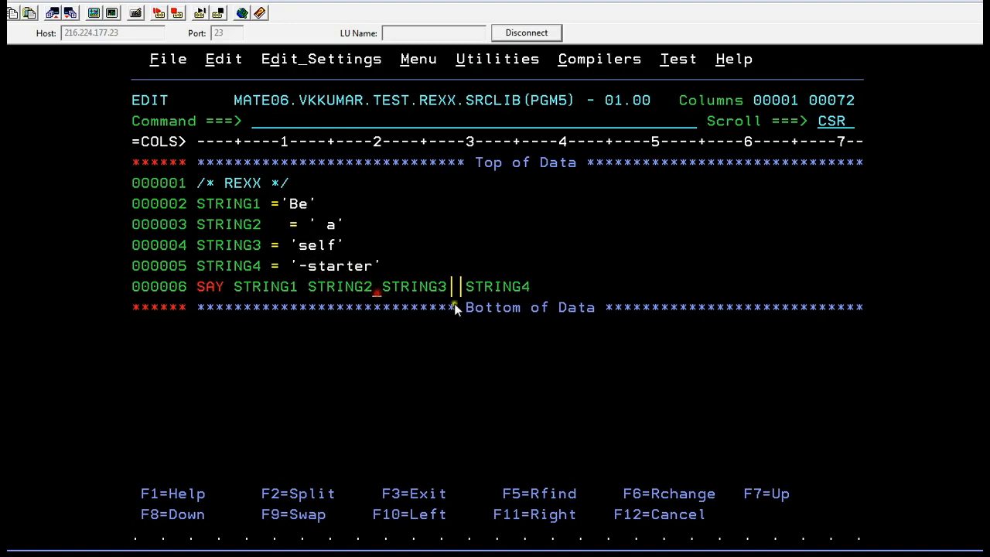
Save member PGM5 and start a separate new ISPF session
{"action": "type", "text": "SAVE"}
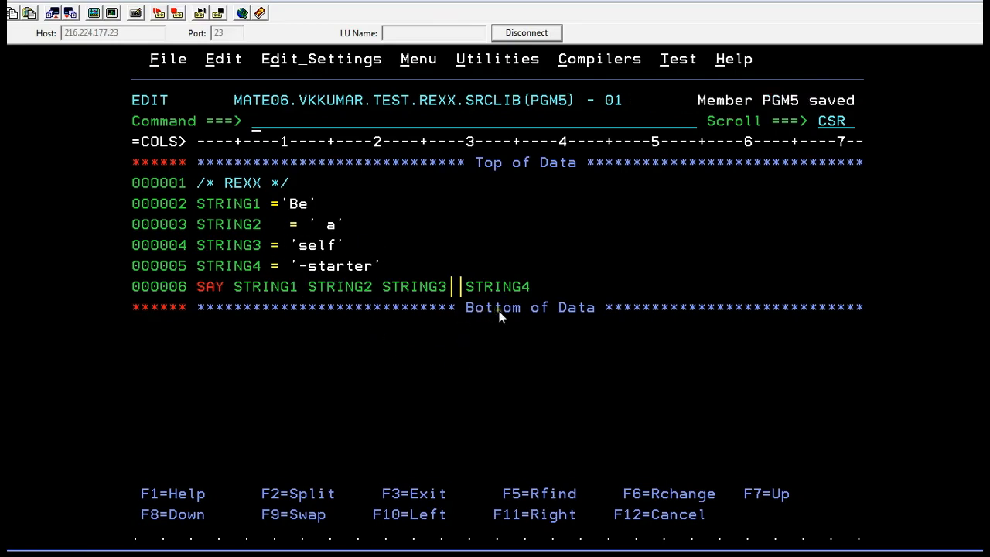
{"action": "type", "text": "START"}
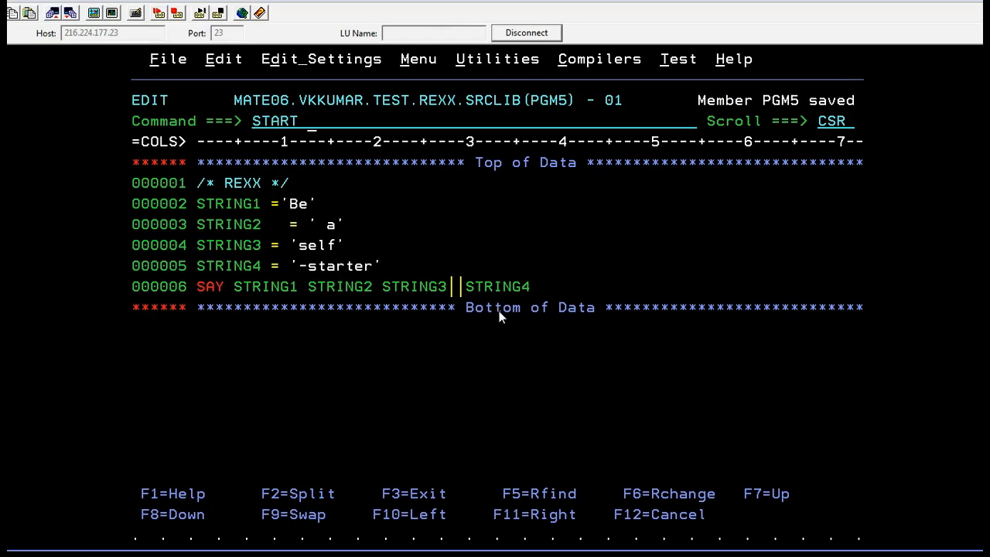
{"action": "key", "text": "F3"}
{"action": "type", "text": "TSO EXEC 'MATE06.VKKUMAR.TEST.REXX.SRCLIB(PGM5)'"}
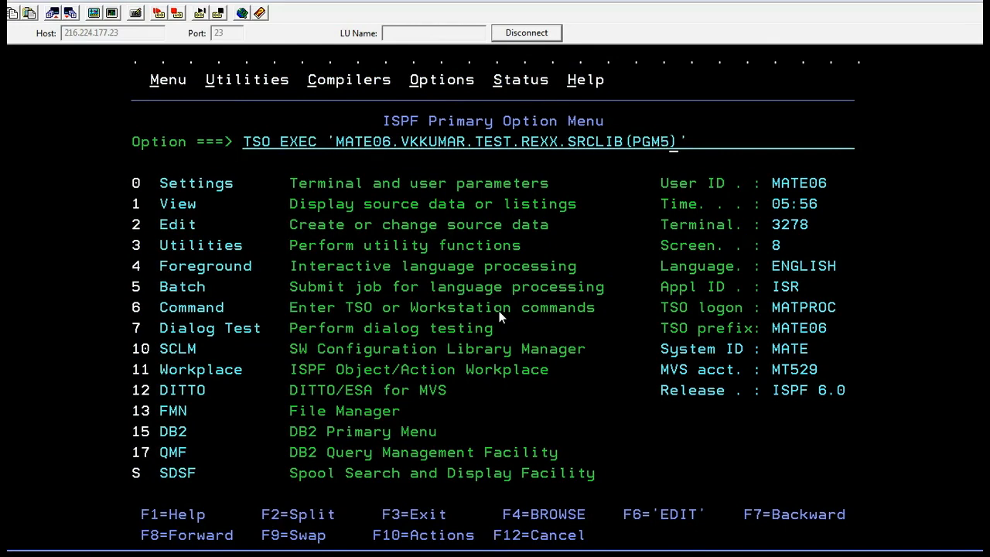
{"action": "key", "text": "Return"}
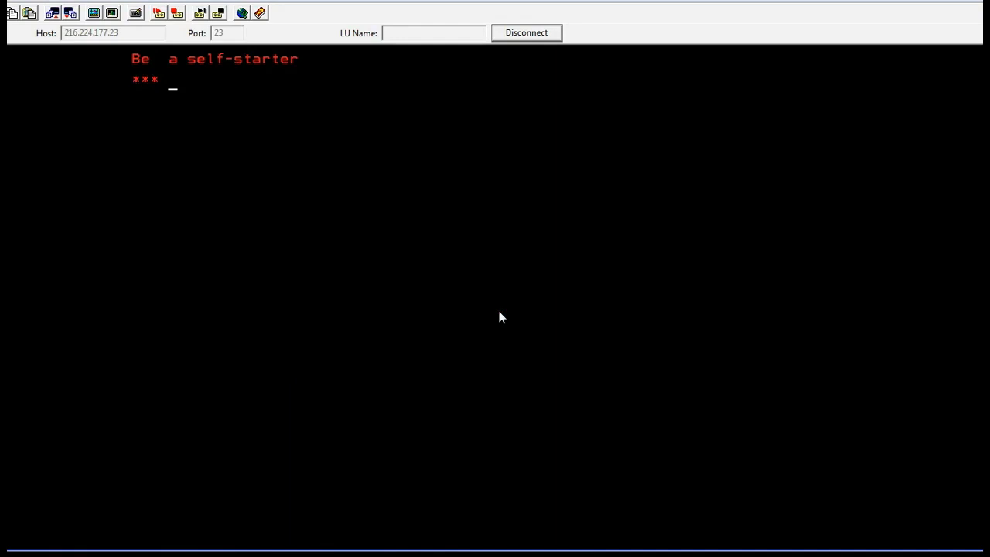
{"action": "mouse_move", "coordinate": [154, 81]}
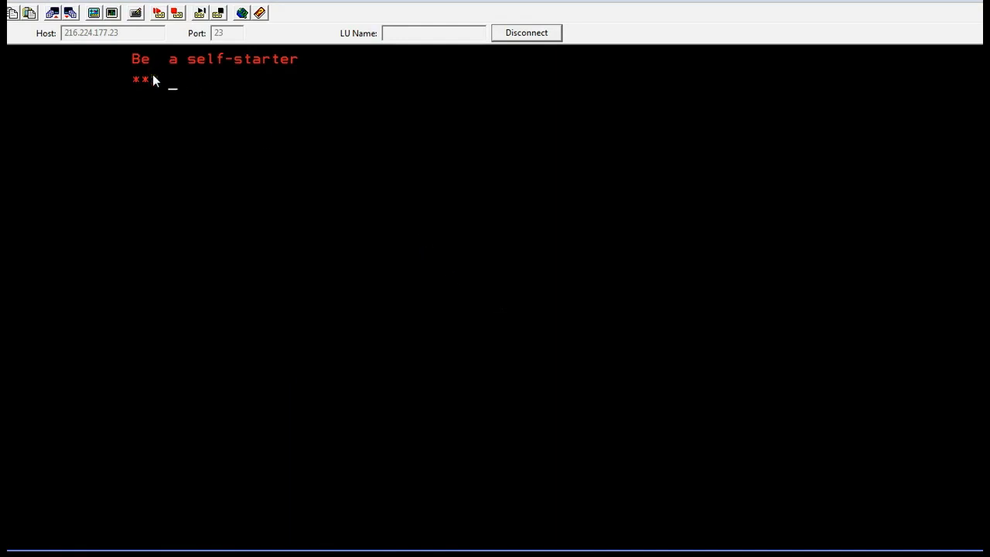
{"action": "type", "text": "*"}
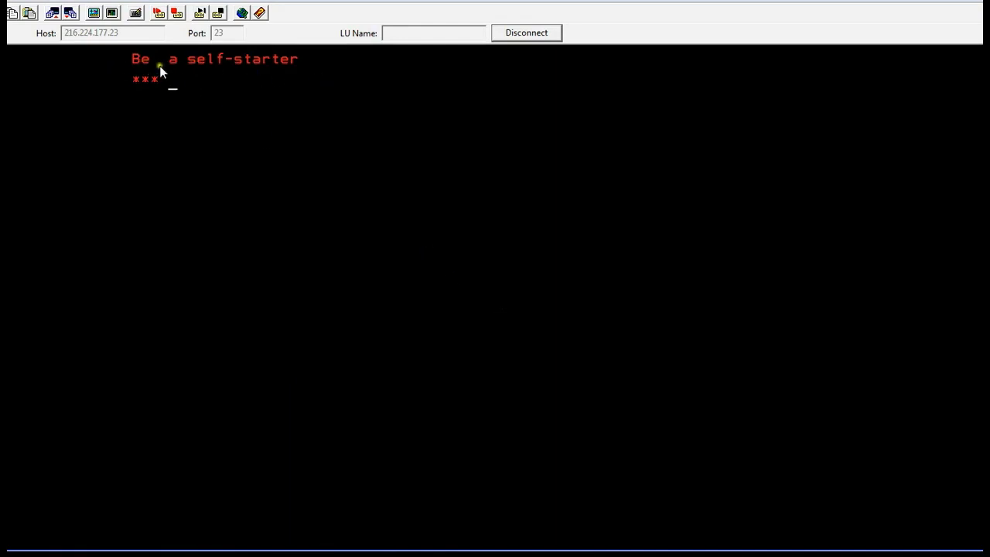
{"action": "mouse_move", "coordinate": [184, 72]}
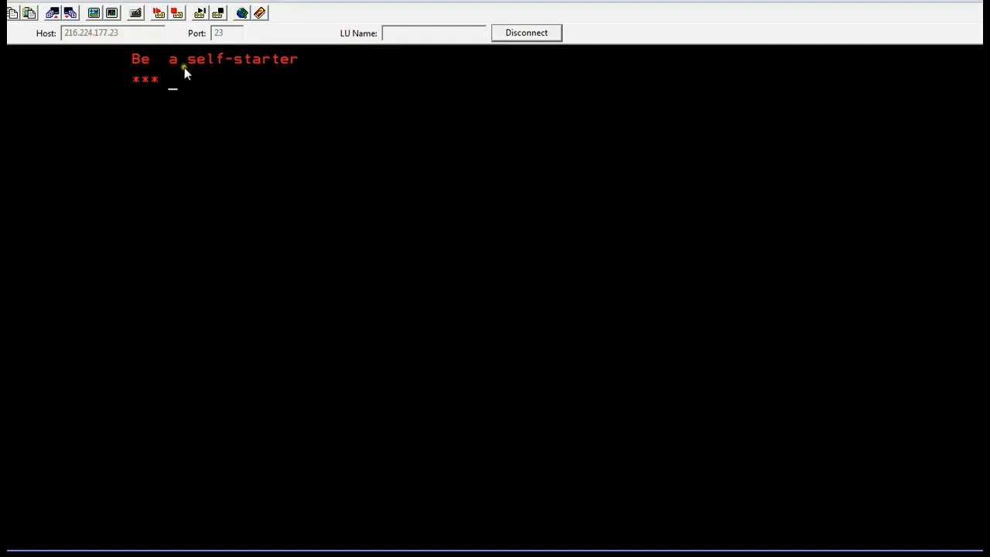
{"action": "mouse_move", "coordinate": [218, 77]}
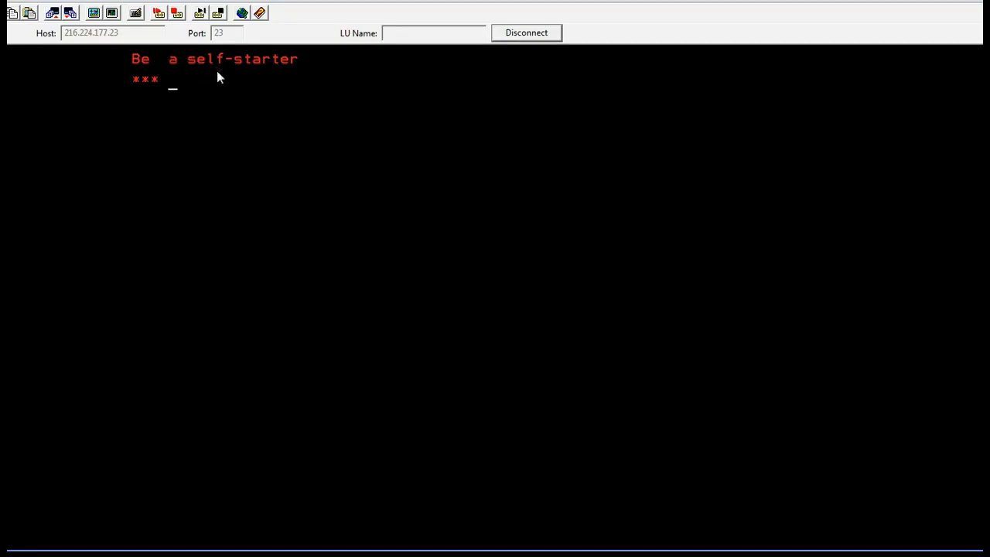
{"action": "mouse_move", "coordinate": [174, 77]}
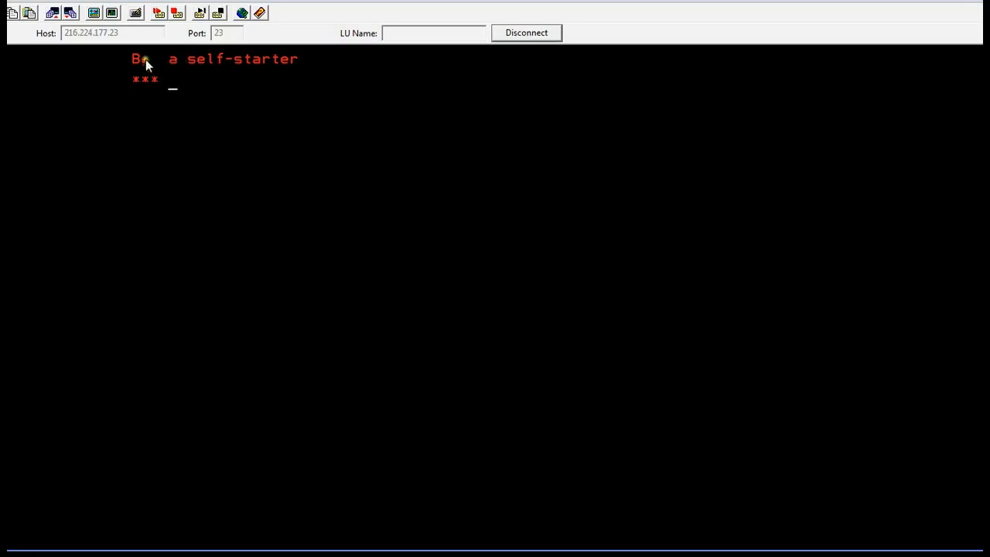
{"action": "mouse_move", "coordinate": [185, 62]}
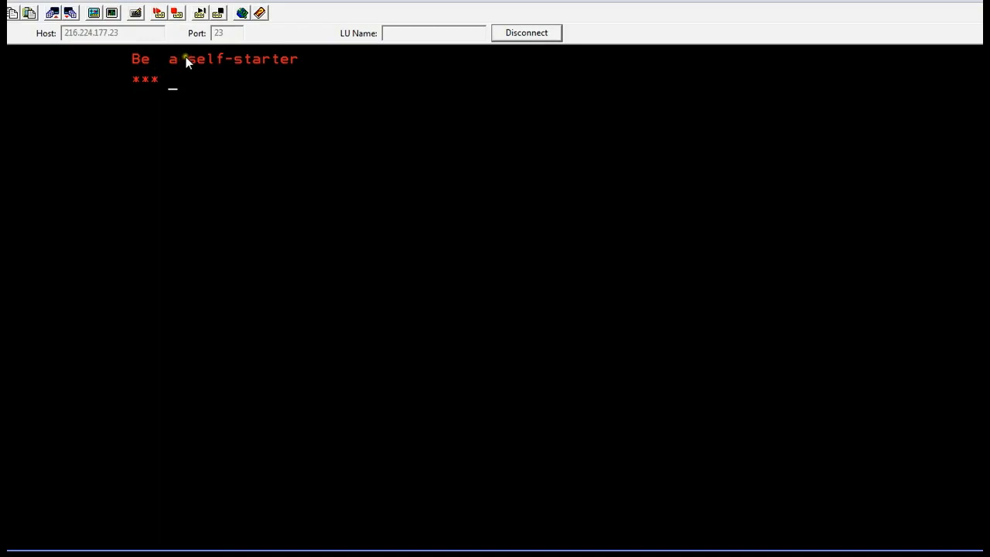
{"action": "mouse_move", "coordinate": [219, 62]}
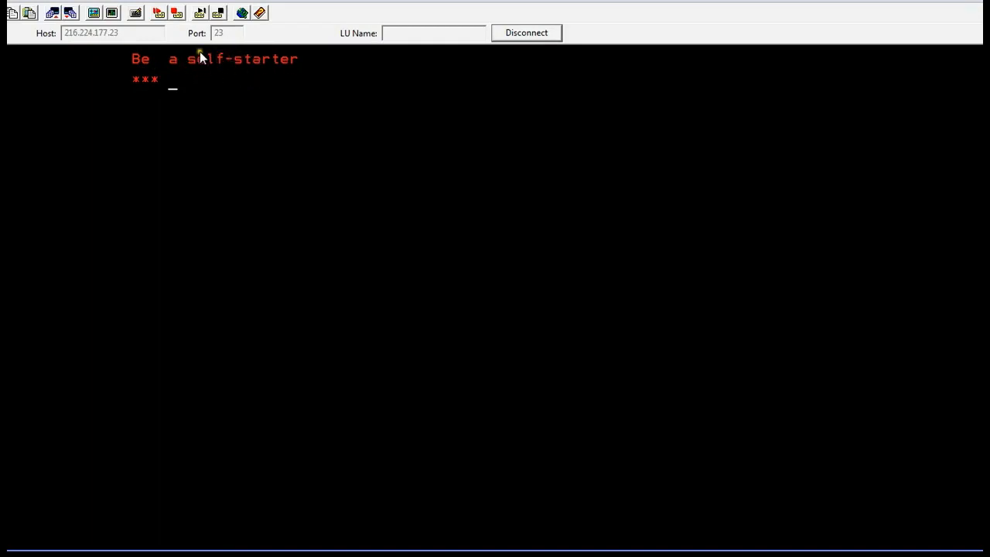
{"action": "mouse_move", "coordinate": [241, 74]}
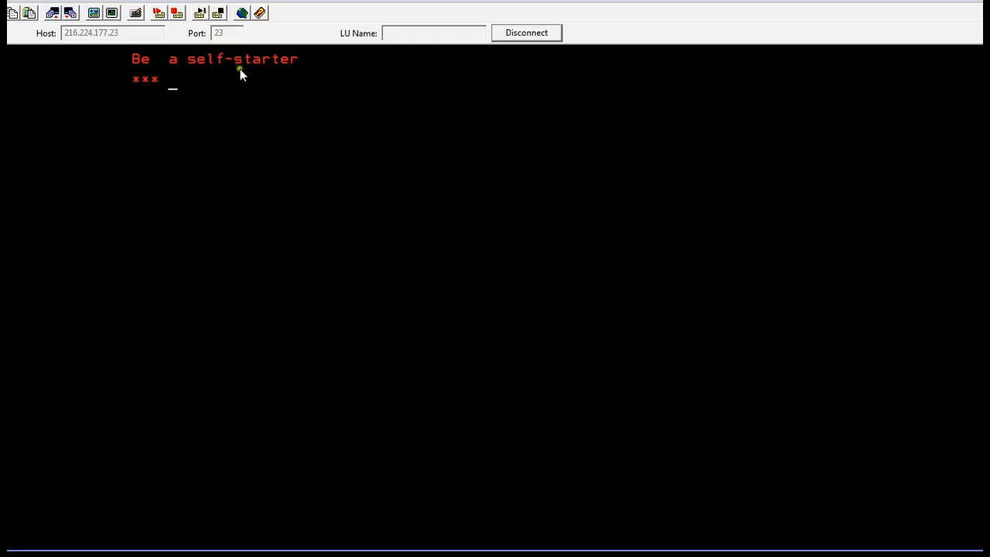
{"action": "mouse_move", "coordinate": [226, 71]}
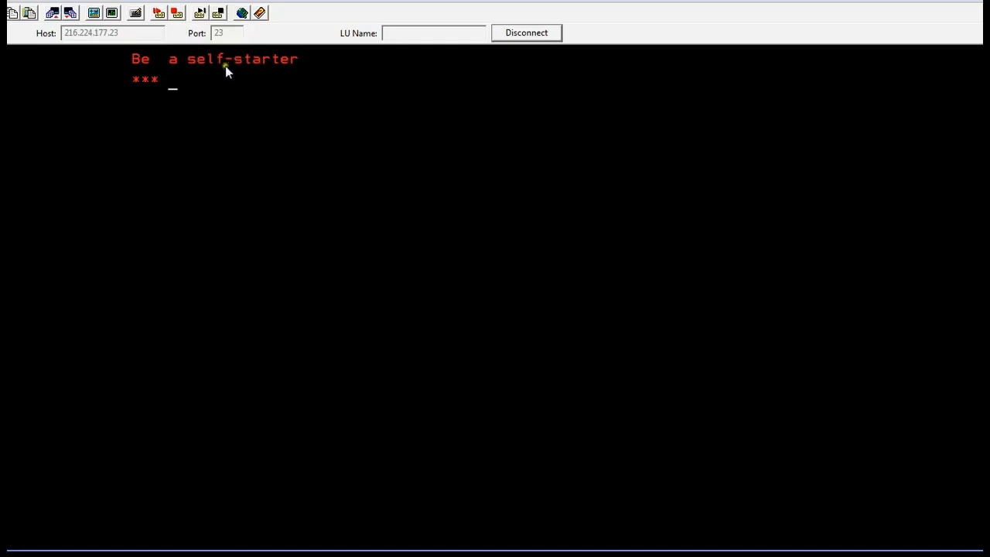
{"action": "mouse_move", "coordinate": [219, 74]}
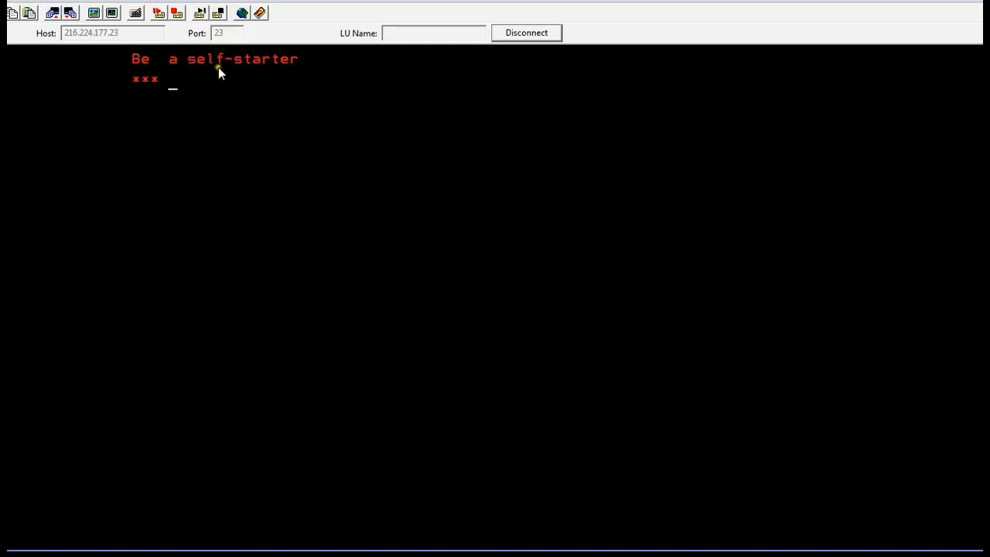
{"action": "mouse_move", "coordinate": [235, 75]}
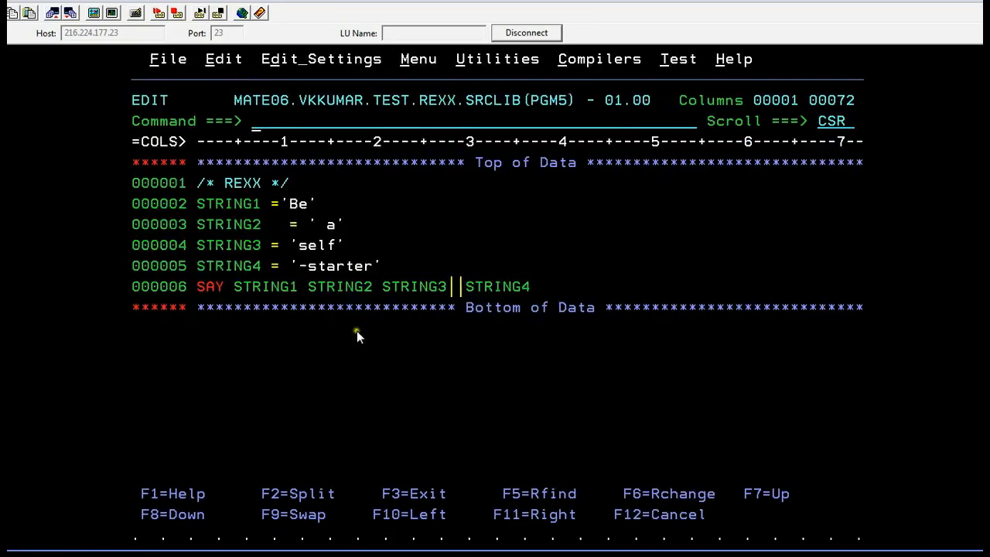
{"action": "mouse_move", "coordinate": [313, 228]}
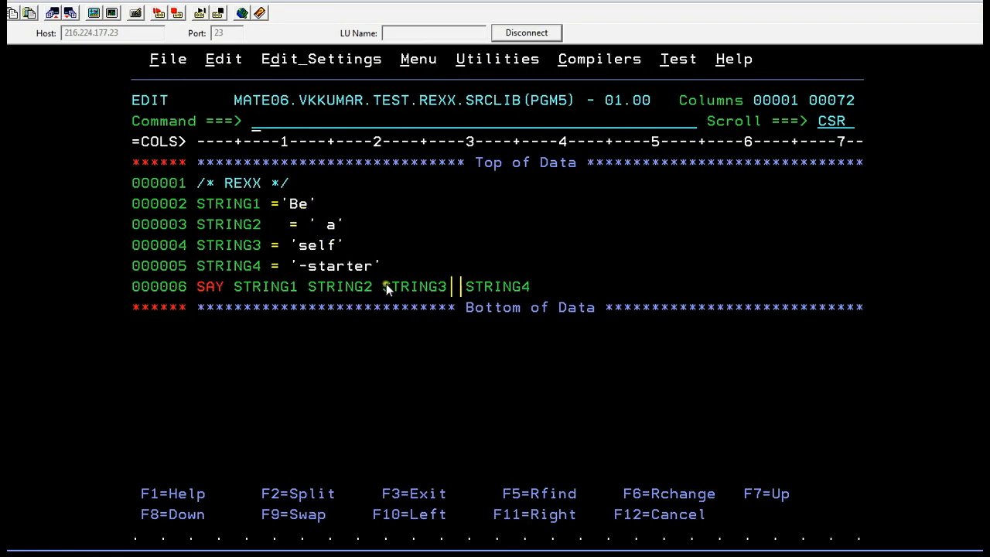
Rerun PGM5 from the primary option menu, then save the member again
{"action": "key", "text": "f3"}
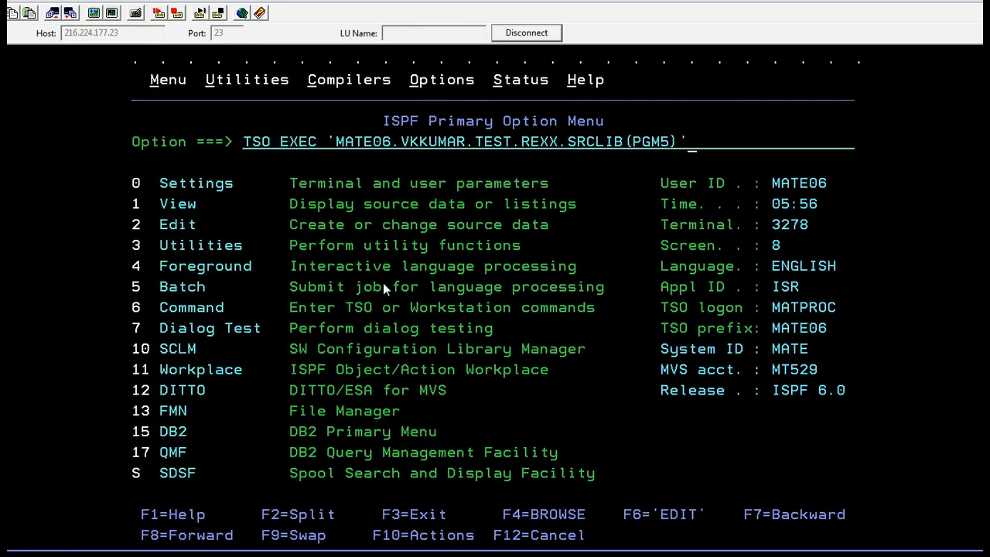
{"action": "key", "text": "Return"}
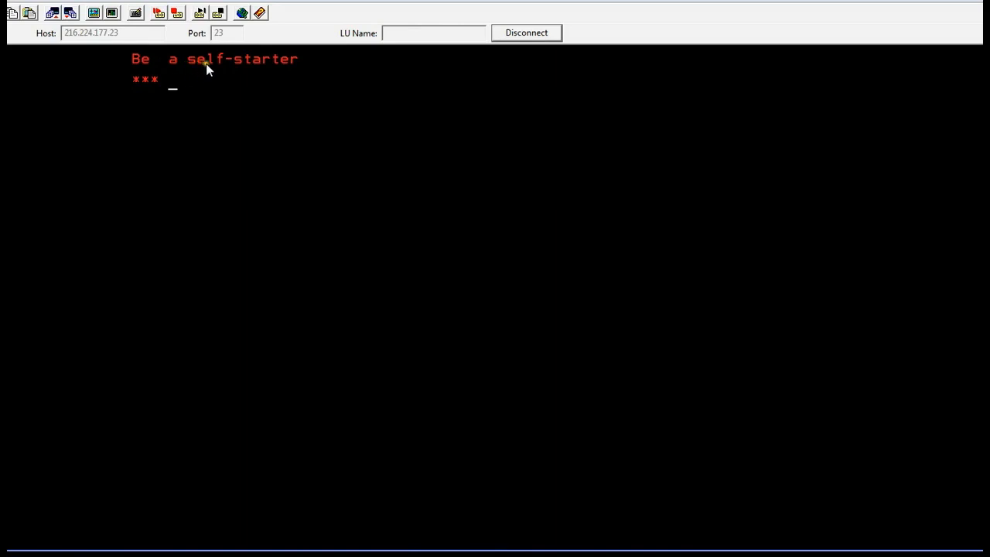
{"action": "mouse_move", "coordinate": [238, 76]}
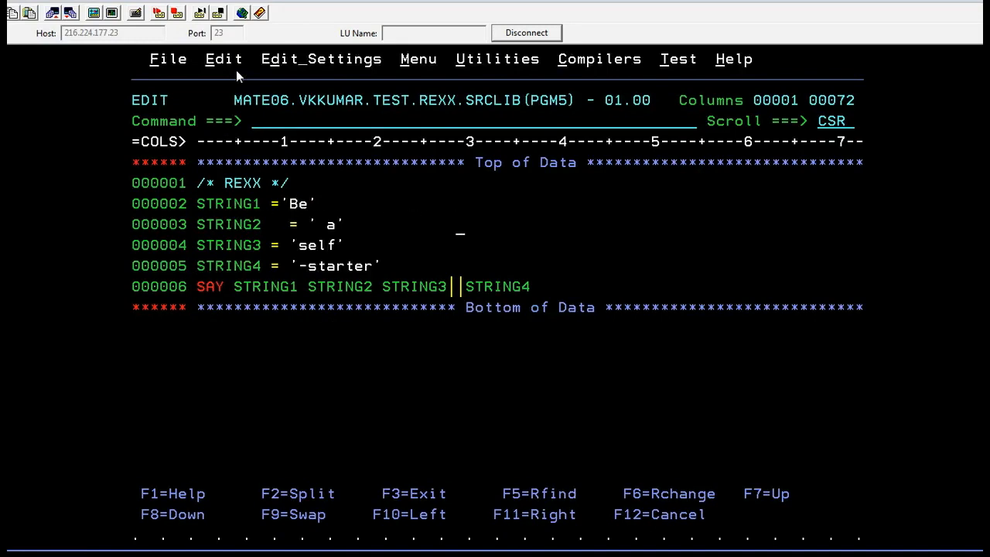
{"action": "key", "text": "Delete"}
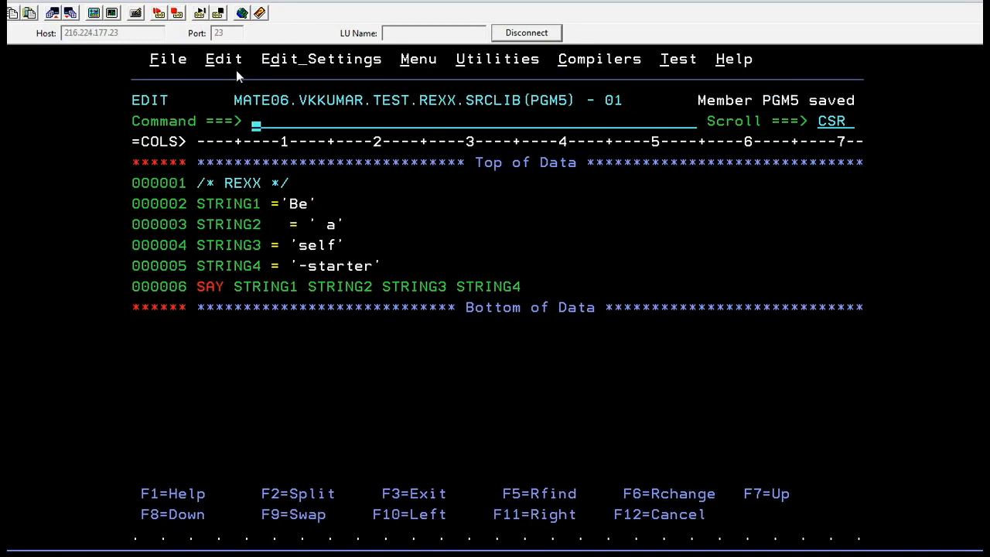
Rerun PGM5 with the retrieved TSO EXEC 'MATE06.VKKUMAR.TEST.REXX.SRCLIB(PGM5)' command
{"action": "key", "text": "f3"}
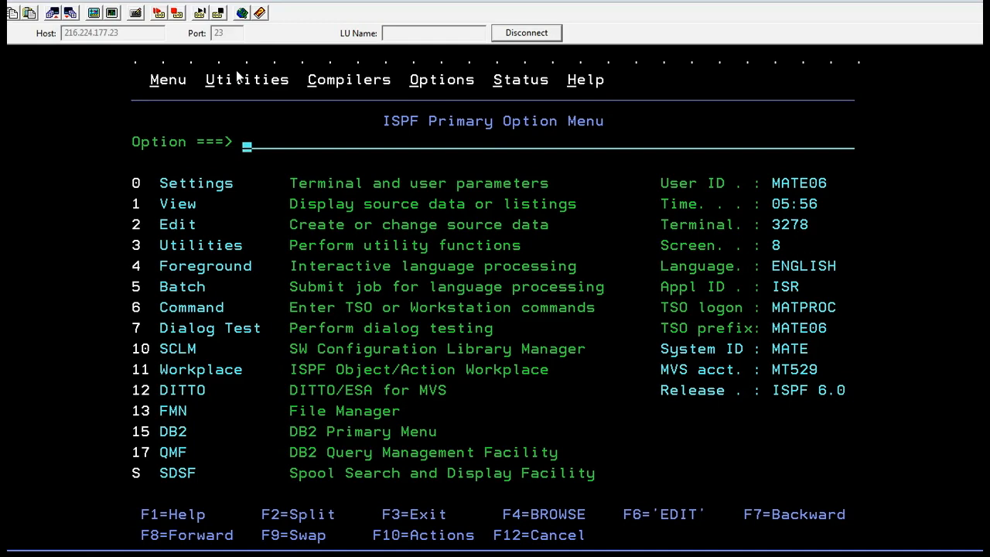
{"action": "type", "text": "RETP"}
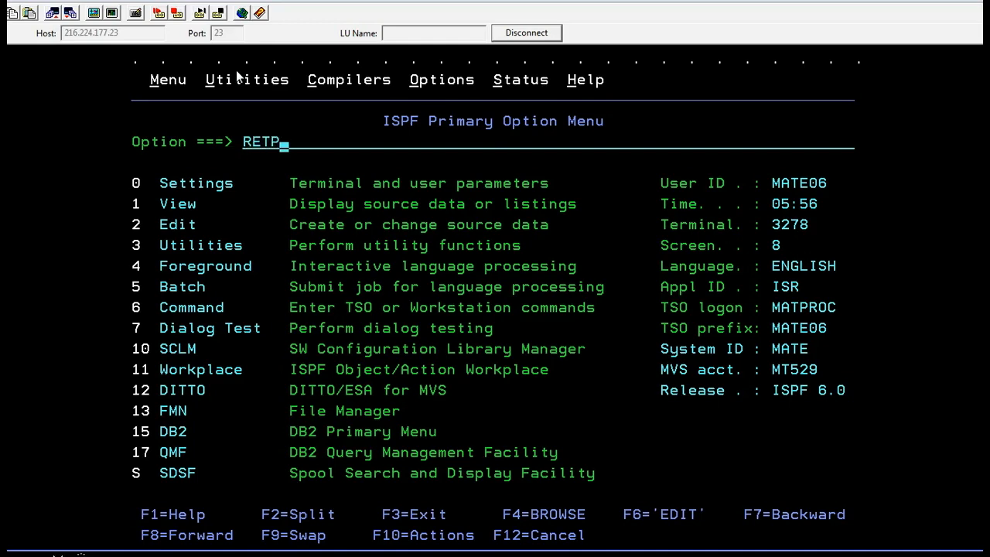
{"action": "type", "text": "TSO EXEC 'MATE06.VKKUMAR.TEST.REXX.SRCLIB(PGM5)'"}
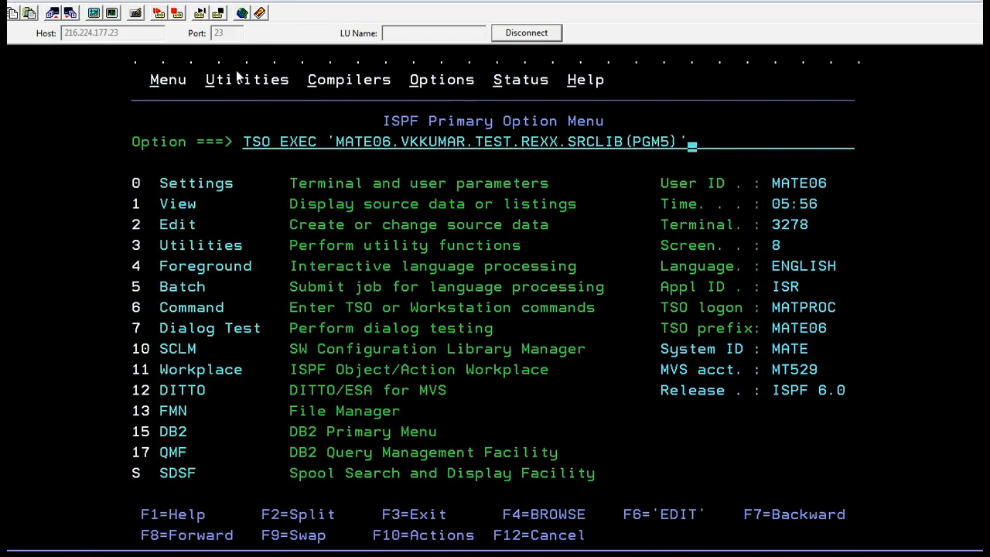
{"action": "key", "text": "Return"}
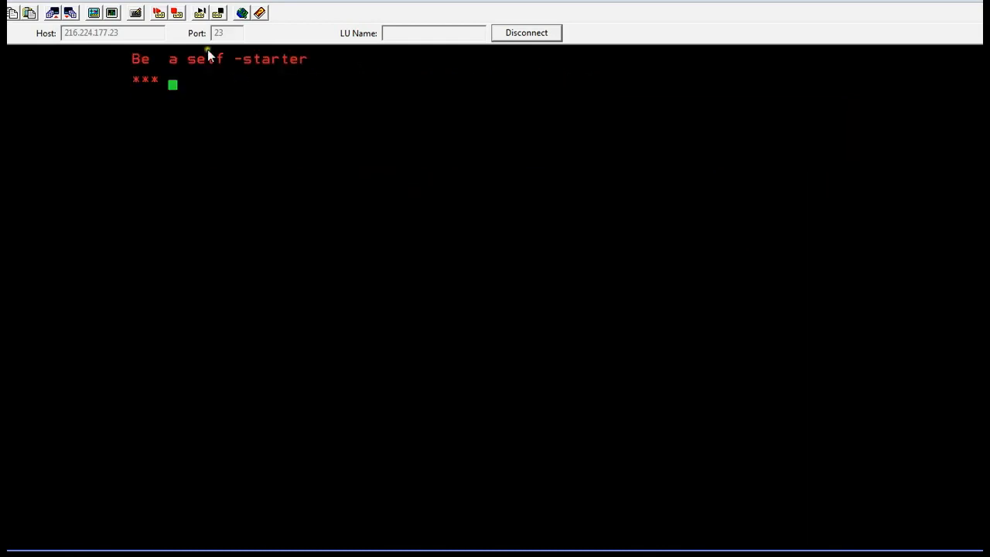
{"action": "mouse_move", "coordinate": [267, 78]}
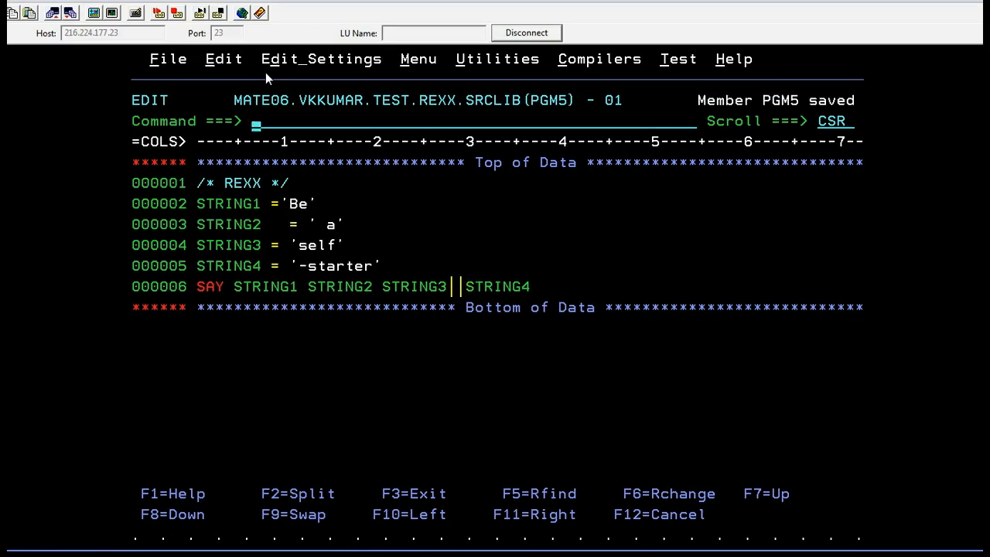
{"action": "key", "text": "F3"}
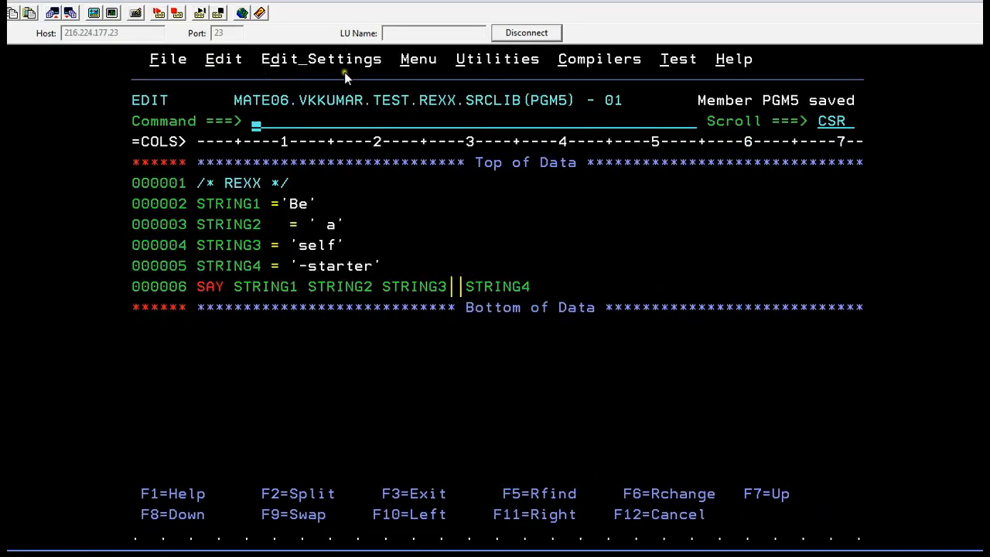
{"action": "mouse_move", "coordinate": [200, 211]}
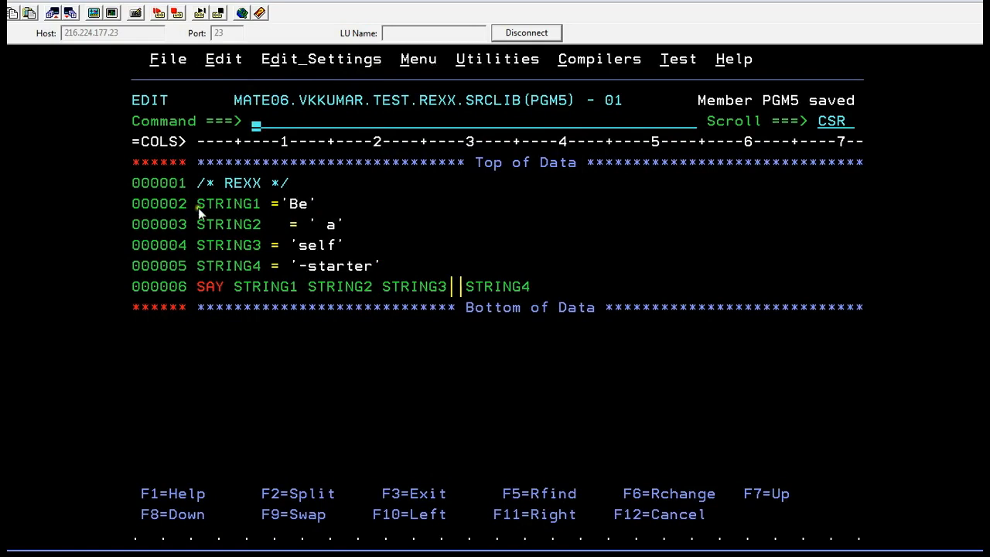
{"action": "mouse_move", "coordinate": [284, 277]}
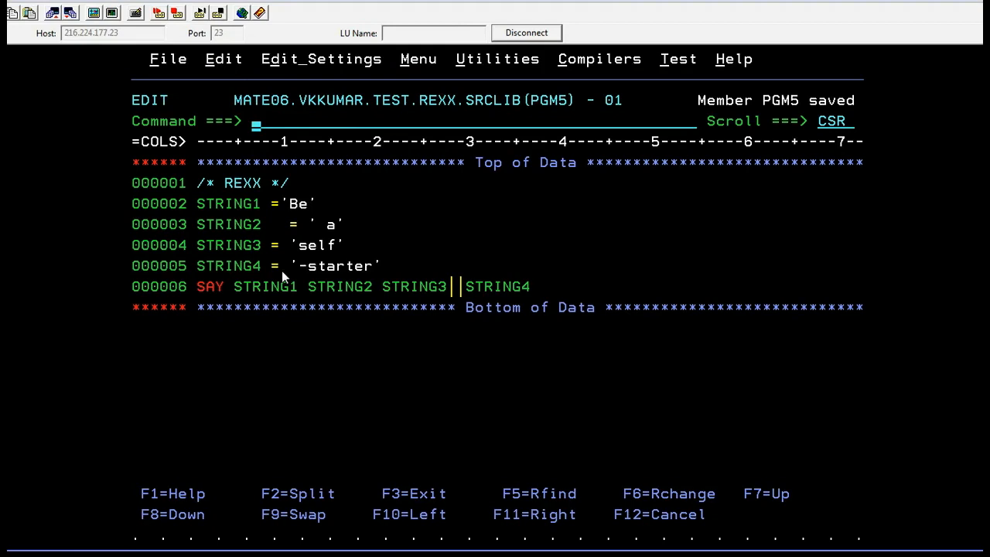
{"action": "mouse_move", "coordinate": [638, 456]}
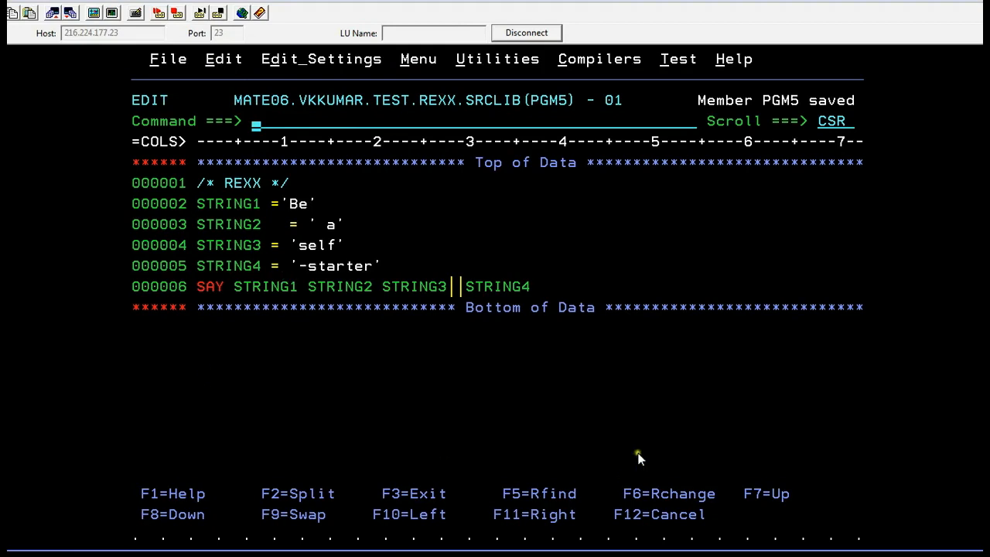
{"action": "mouse_move", "coordinate": [634, 441]}
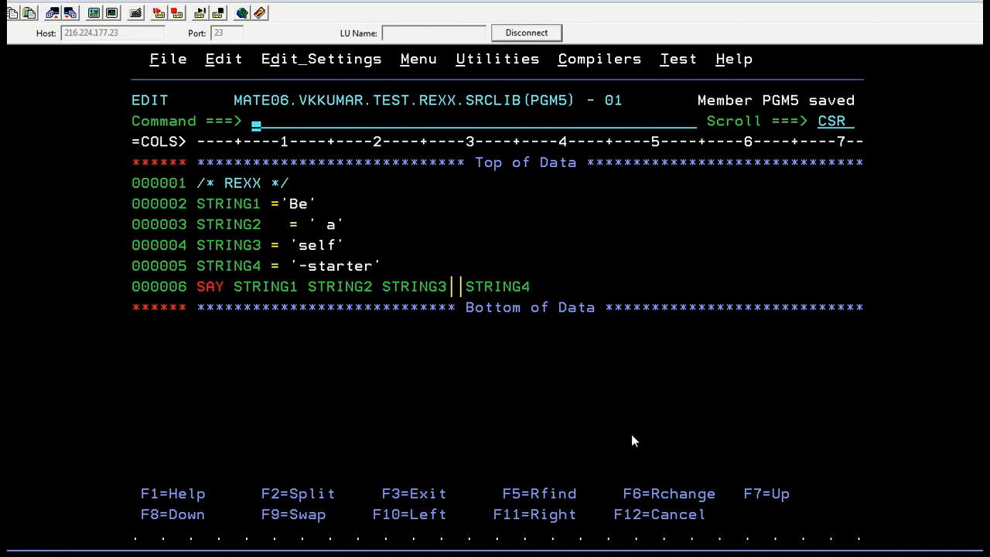
{"action": "mouse_move", "coordinate": [818, 469]}
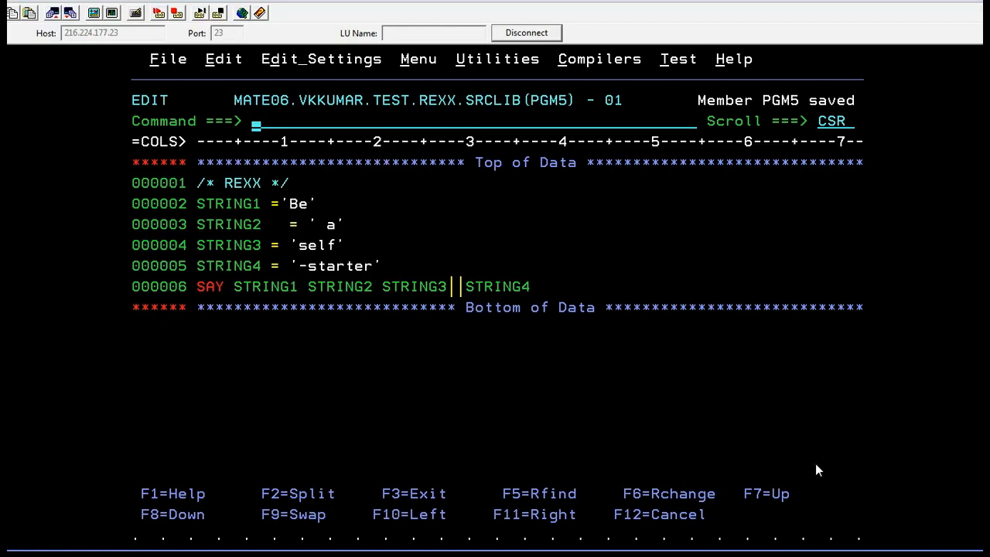
{"action": "mouse_move", "coordinate": [437, 471]}
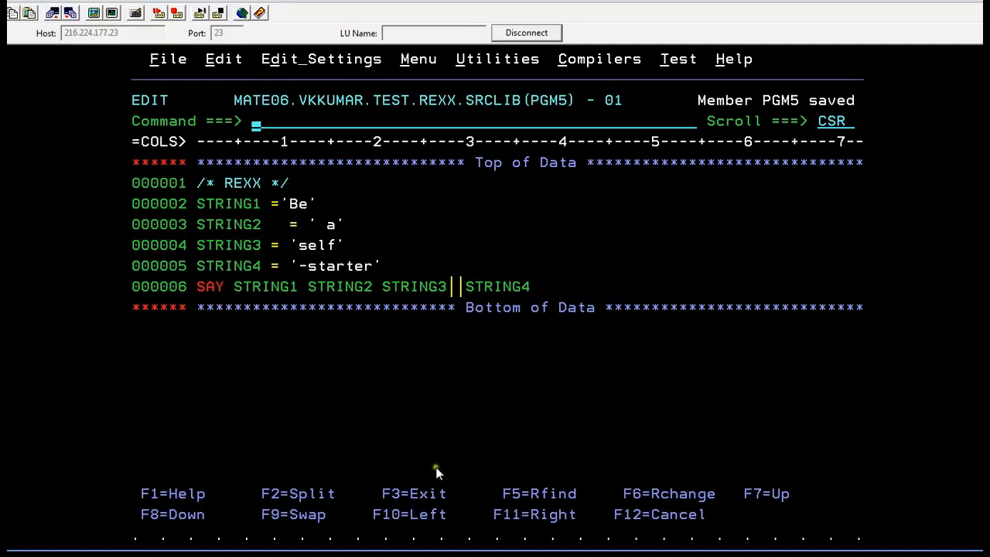